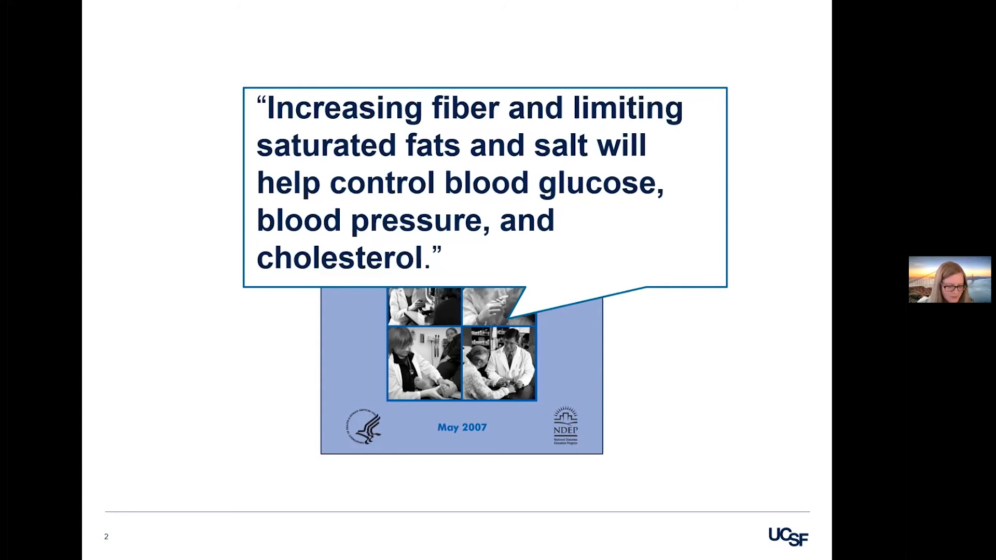
Advance the slideshow to slide 3, the sweetened vs. unsweetened Lipton Brisk nutrition table
{"action": "key", "text": "Right"}
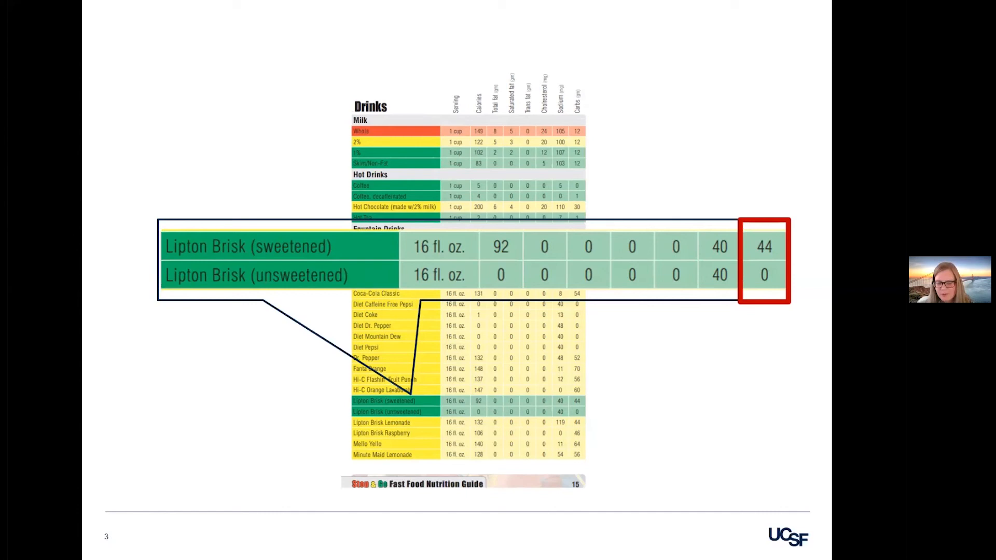
{"action": "key", "text": "Right"}
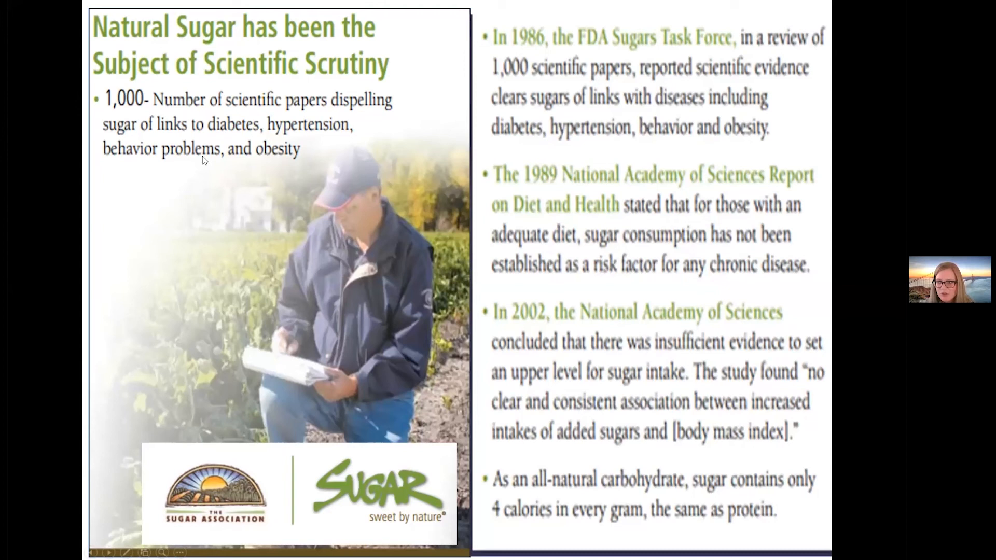
{"action": "mouse_move", "coordinate": [667, 86]}
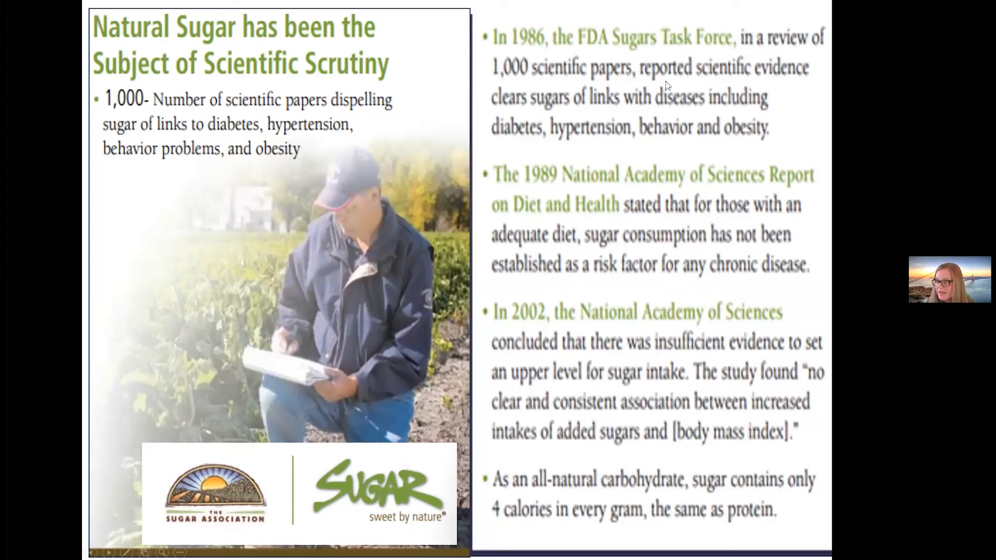
{"action": "mouse_move", "coordinate": [206, 276]}
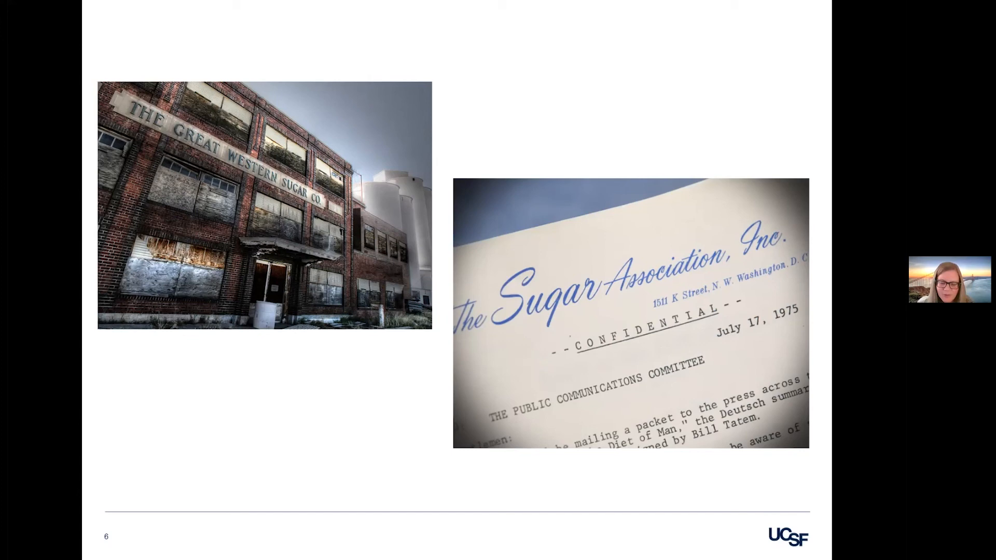
Advance past slide 6, the Great Western Sugar Co. and Sugar Association memo slide
{"action": "key", "text": "Right"}
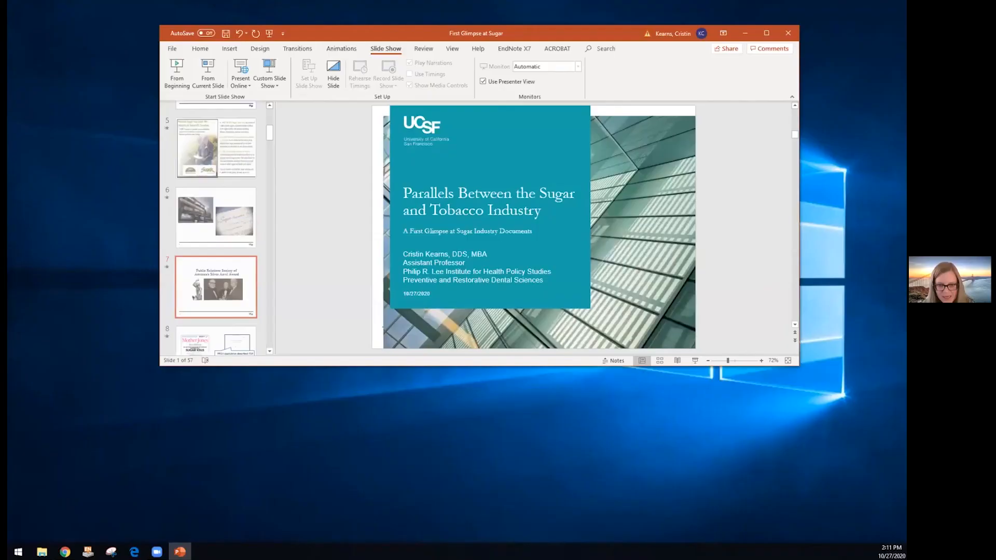
Minimize PowerPoint and restore it from the taskbar, showing the Silver Anvil Award slide 7
{"action": "left_click", "coordinate": [216, 287]}
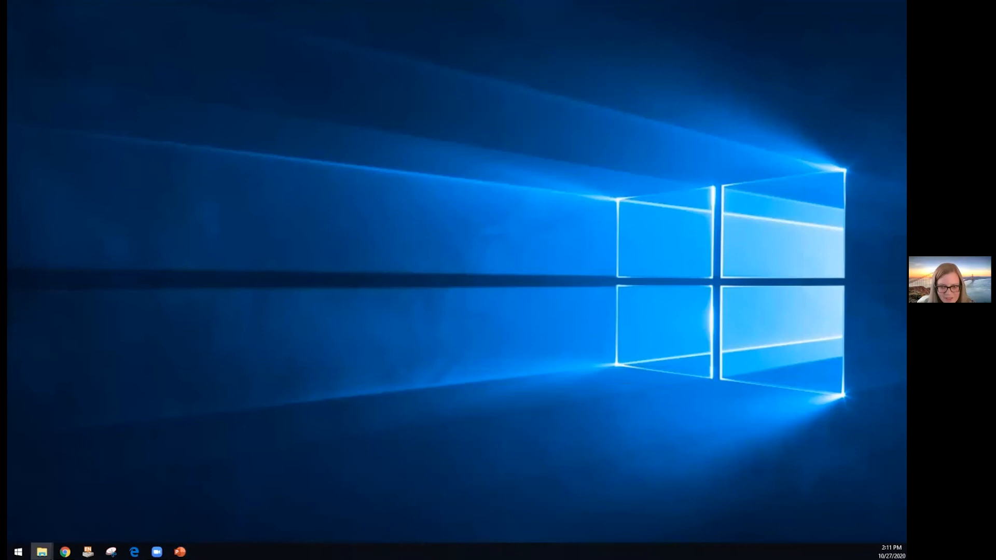
{"action": "left_click", "coordinate": [178, 551]}
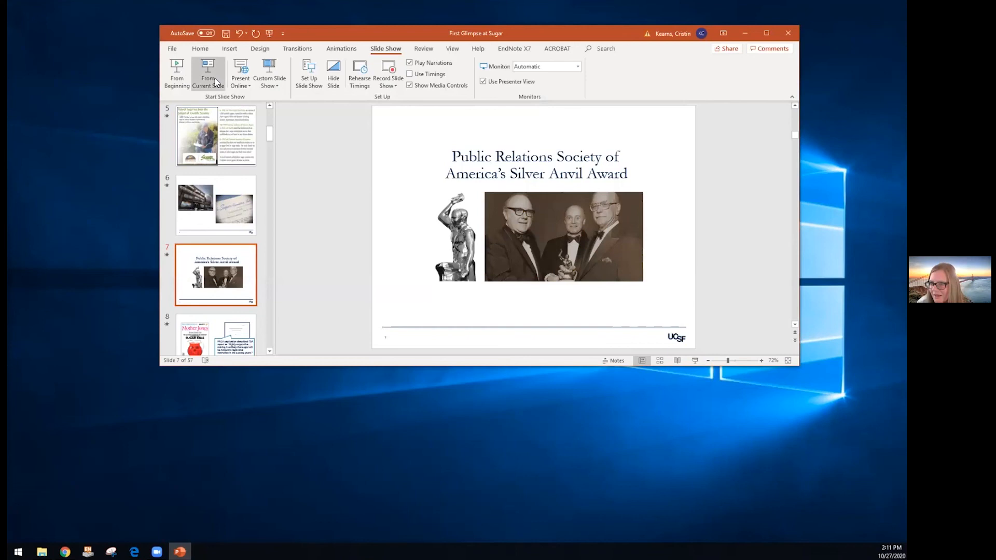
Start the slideshow from the current slide
{"action": "left_click", "coordinate": [208, 70]}
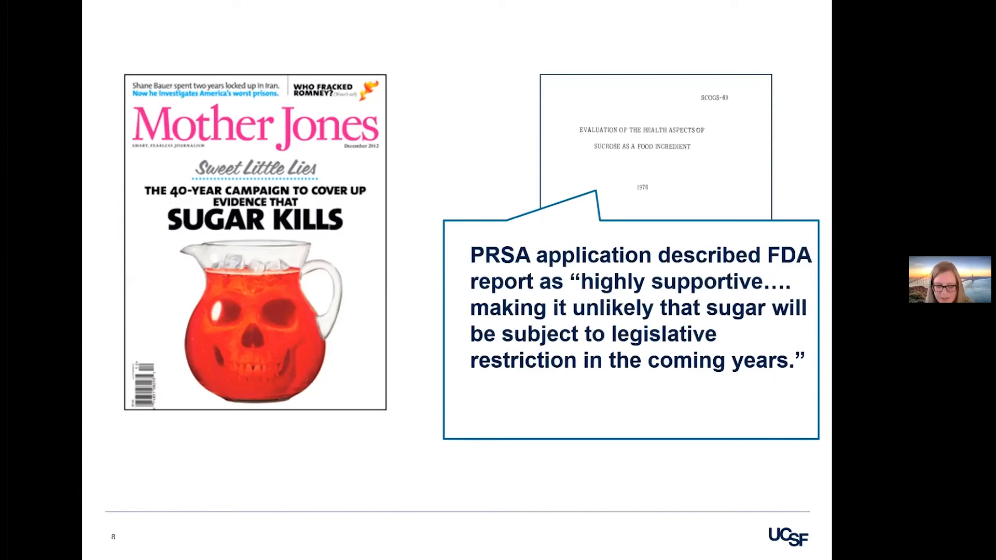
{"action": "key", "text": "Right"}
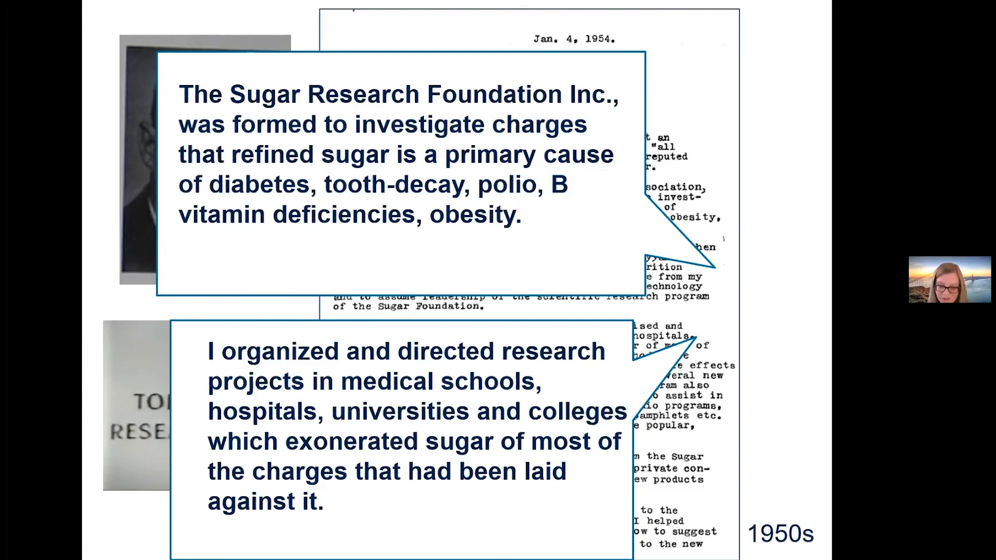
{"action": "key", "text": "Right"}
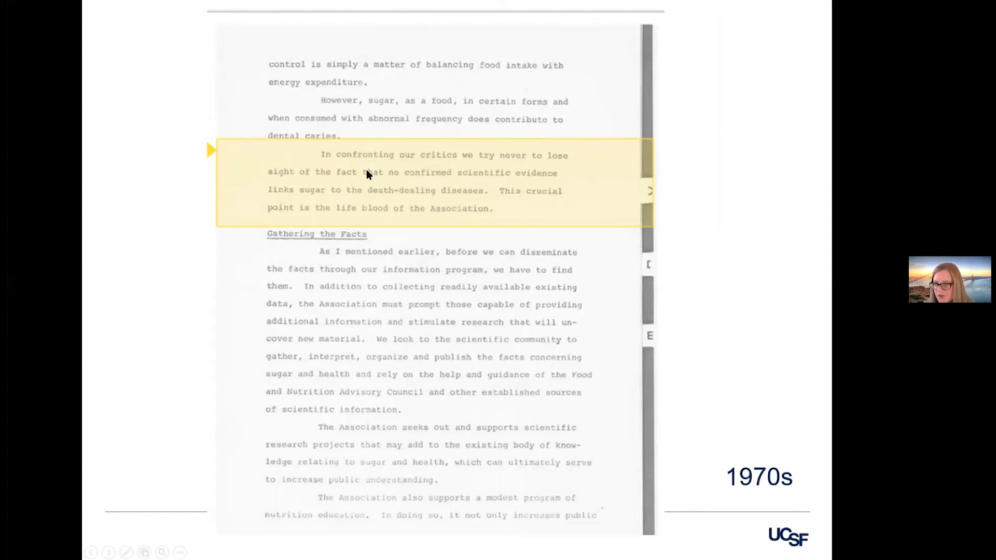
{"action": "mouse_move", "coordinate": [151, 238]}
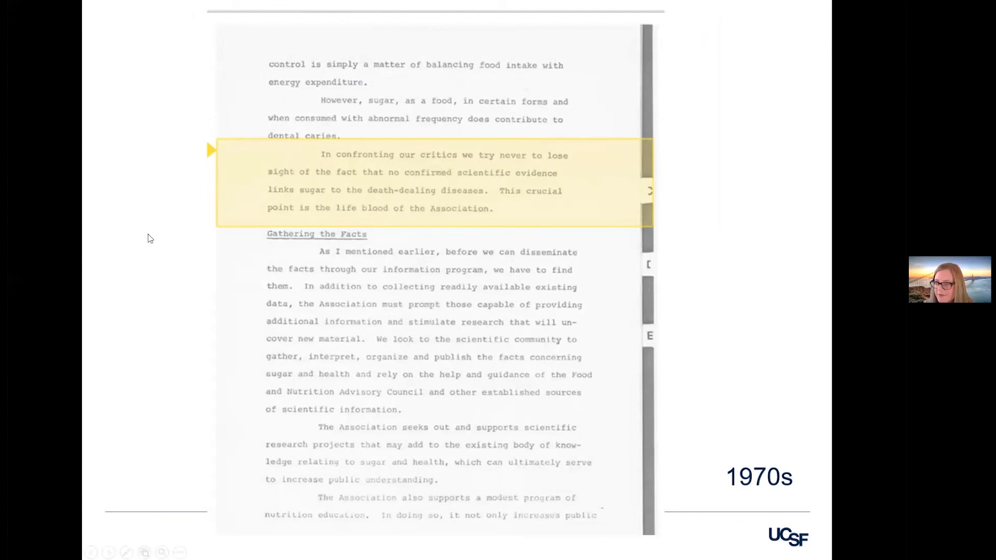
{"action": "mouse_move", "coordinate": [142, 236]}
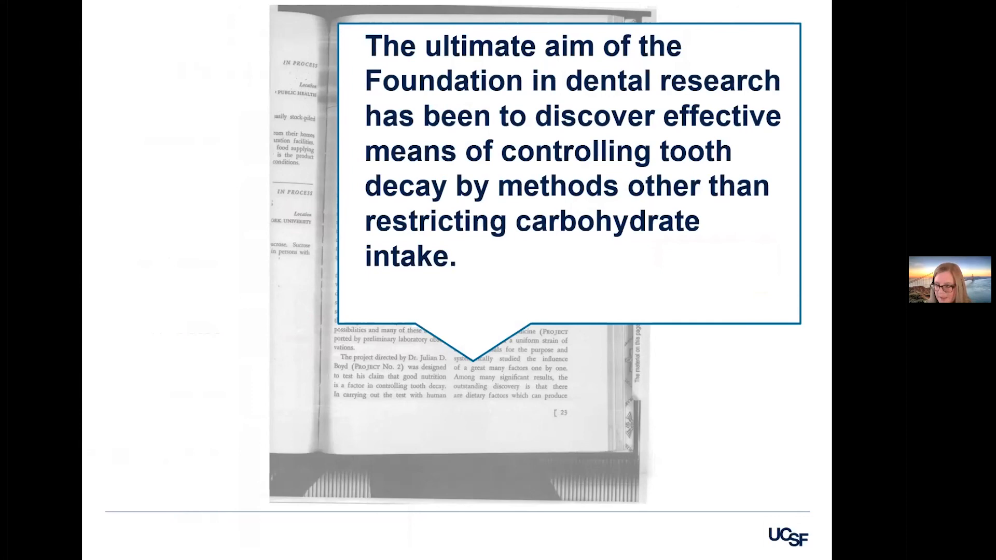
Advance to the 1967–1970 'Fund Research to Divert Attention' slide
{"action": "key", "text": "Right"}
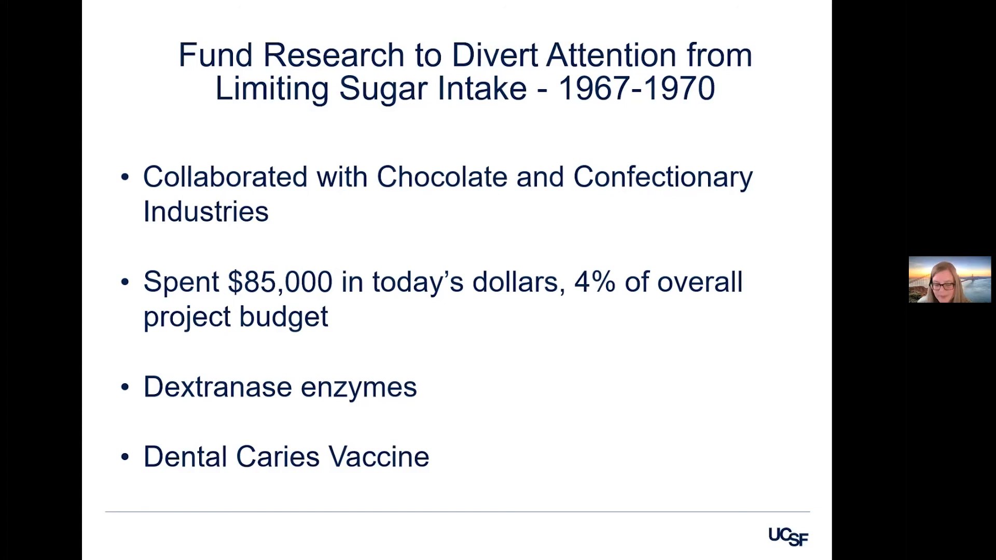
Advance to the 'SRF Sees Economic Opportunity - 1954' slide quoting H.B. Hass
{"action": "key", "text": "Right"}
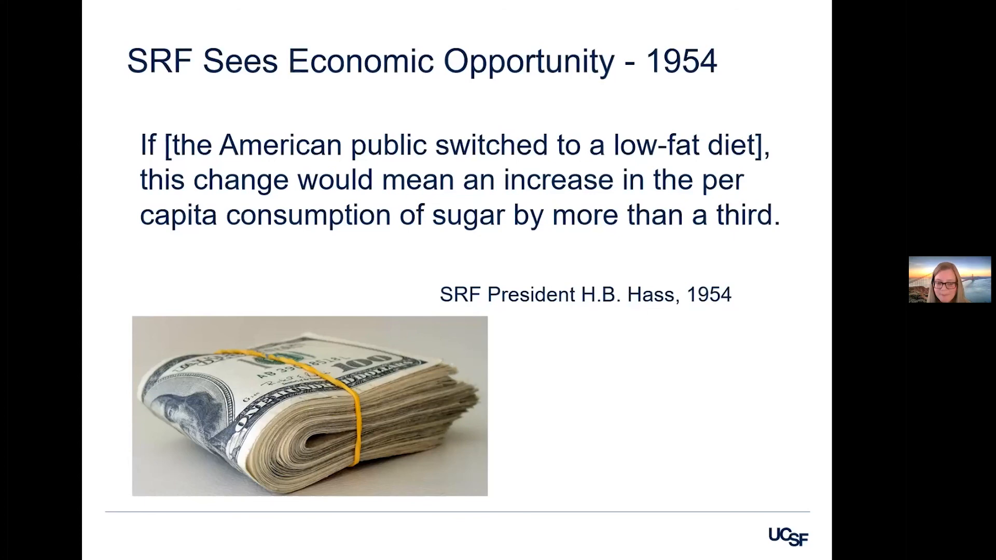
Advance to the Serum Cholesterol slide with the spotlighted sugar sack
{"action": "key", "text": "Right"}
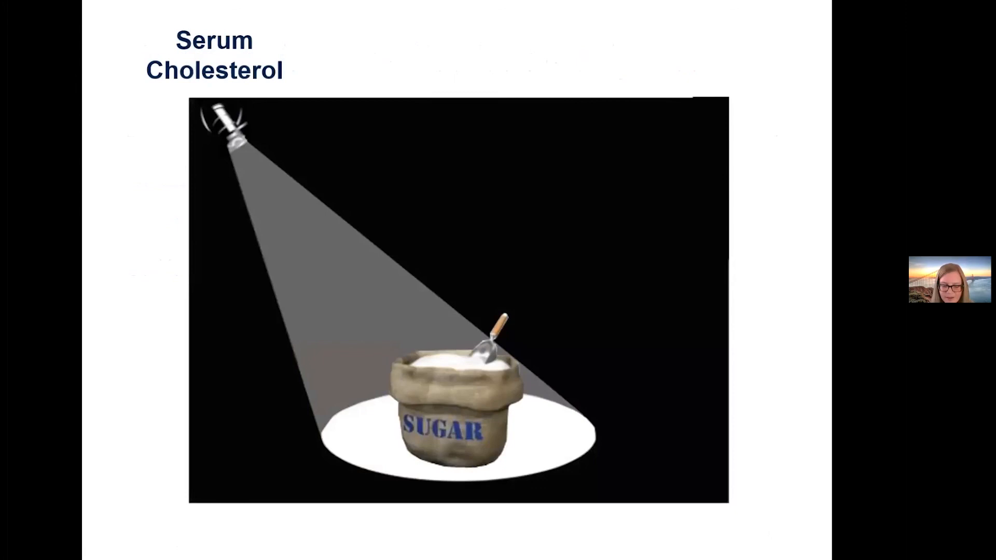
Advance to the 1967 NEJM and Harvard School of Public Health slide
{"action": "key", "text": "Right"}
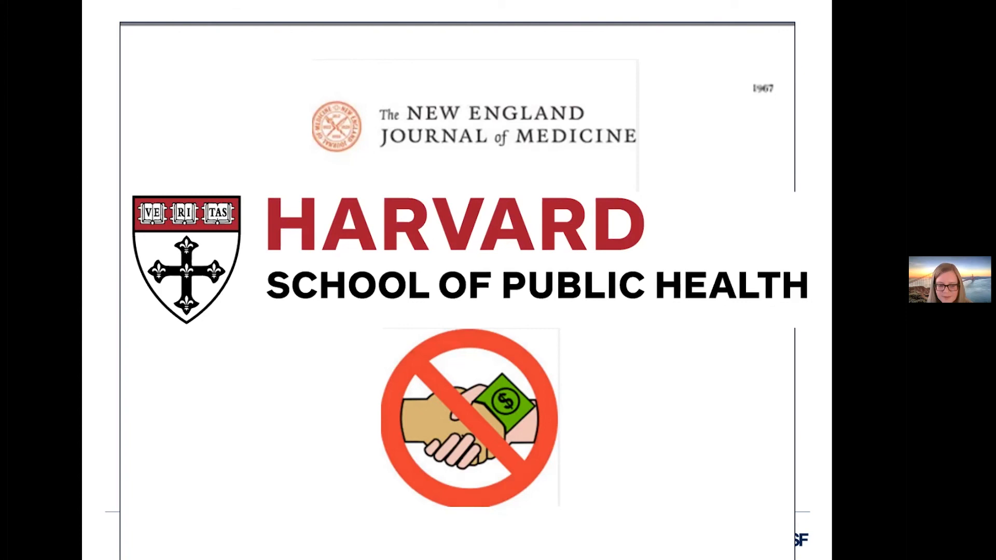
Advance to the SRF CVD Projects 1965–1974 table slide
{"action": "key", "text": "Right"}
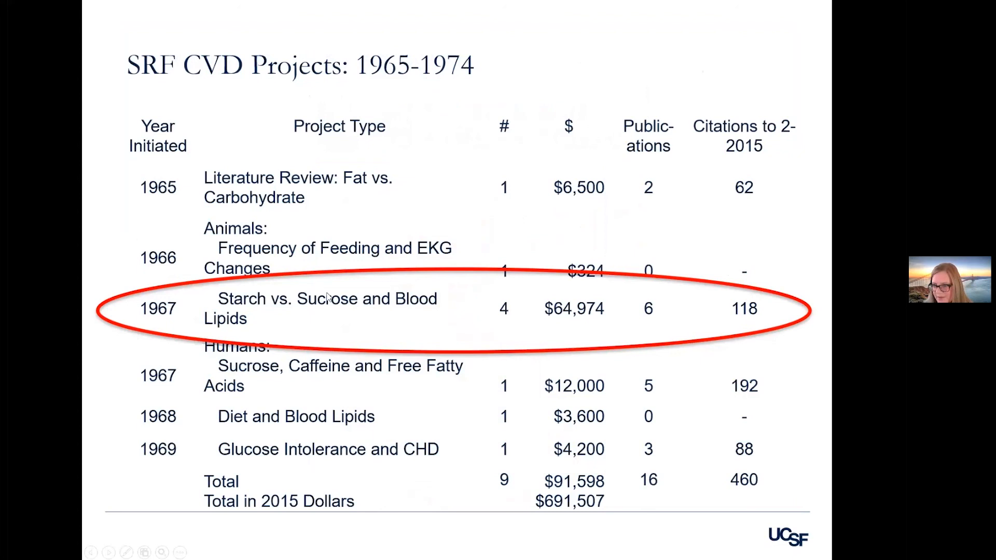
{"action": "mouse_move", "coordinate": [421, 312]}
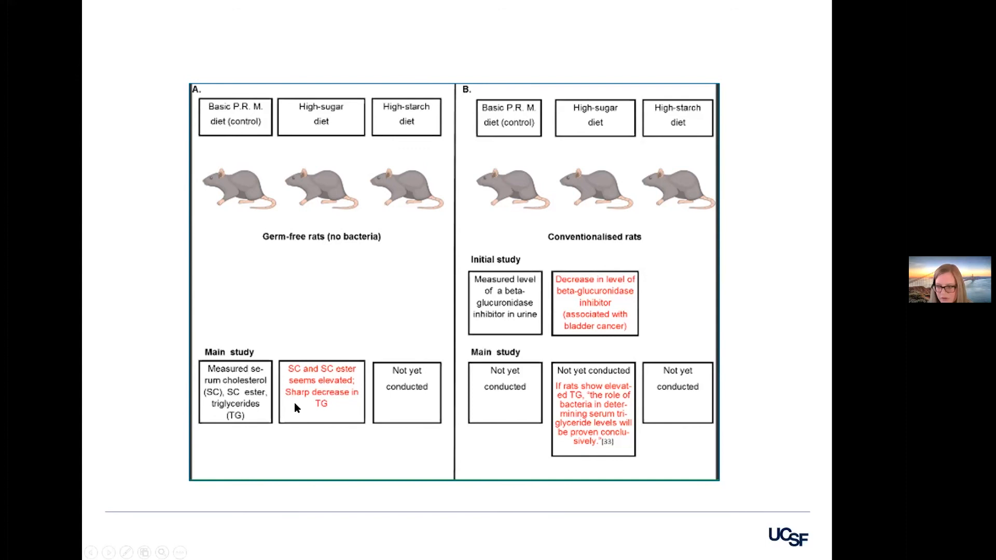
{"action": "mouse_move", "coordinate": [328, 405]}
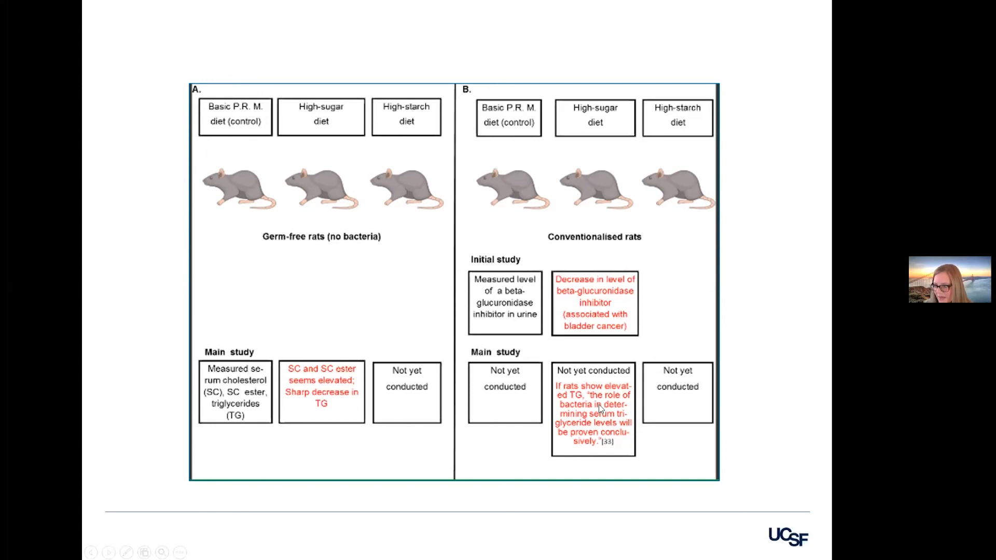
{"action": "mouse_move", "coordinate": [590, 442]}
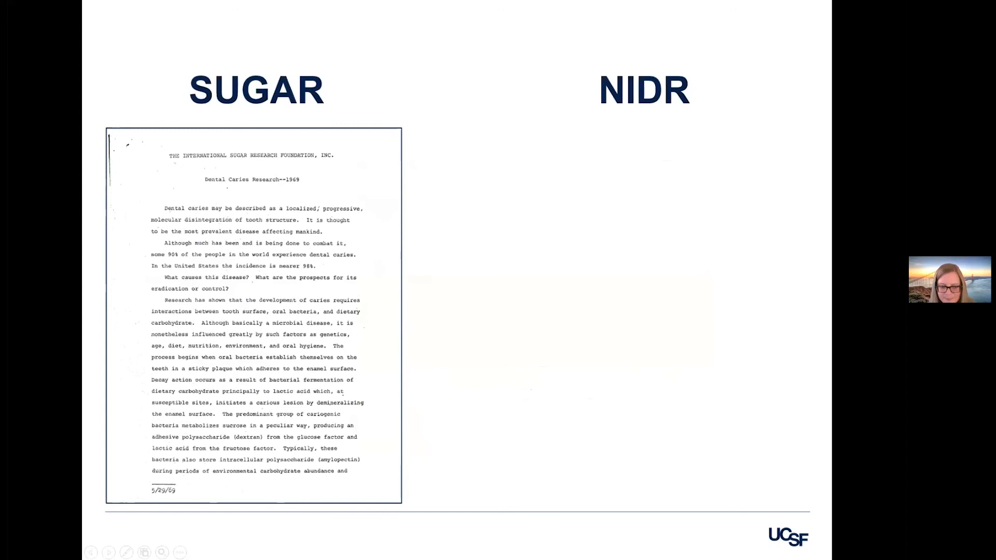
Advance to the SUGAR vs. NIDR slide with the 1969 dental caries research document
{"action": "key", "text": "Right"}
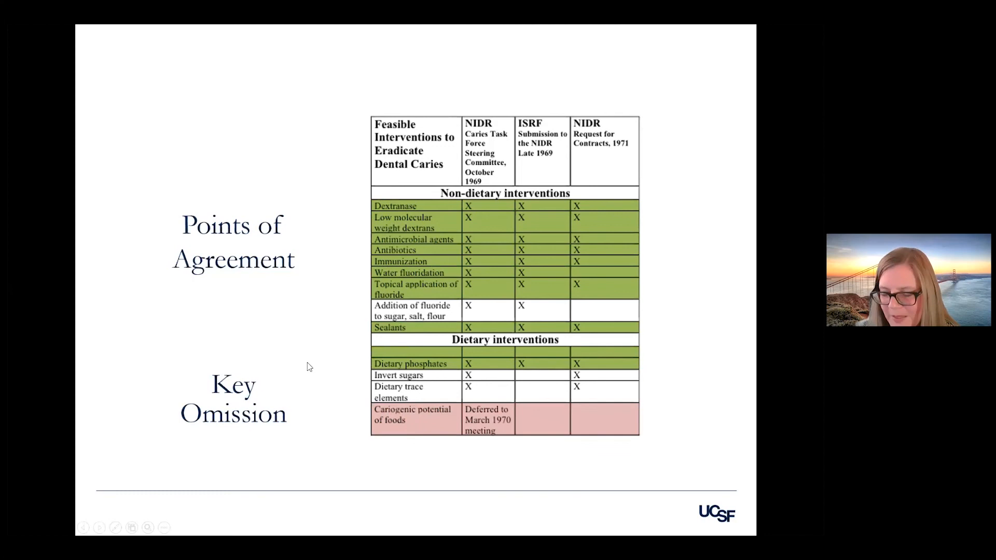
{"action": "mouse_move", "coordinate": [313, 324]}
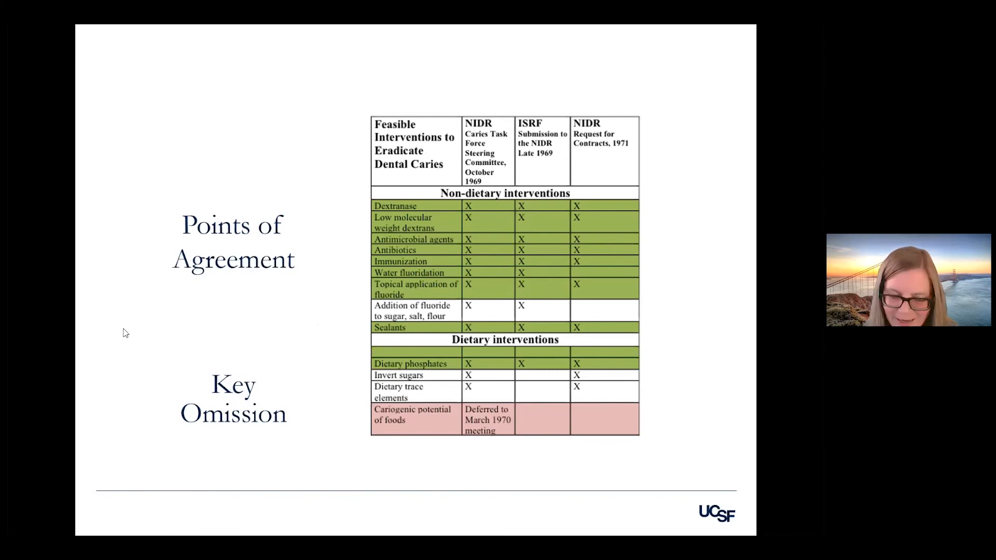
Advance past the Points of Agreement / Key Omission table to the UCSF Food Industry Documents slide
{"action": "key", "text": "Right"}
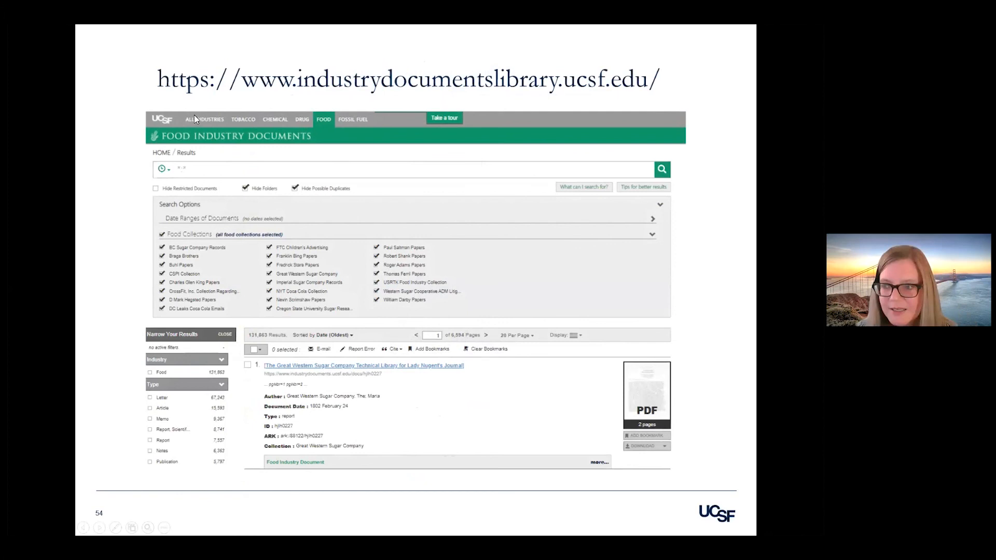
{"action": "mouse_move", "coordinate": [294, 135]}
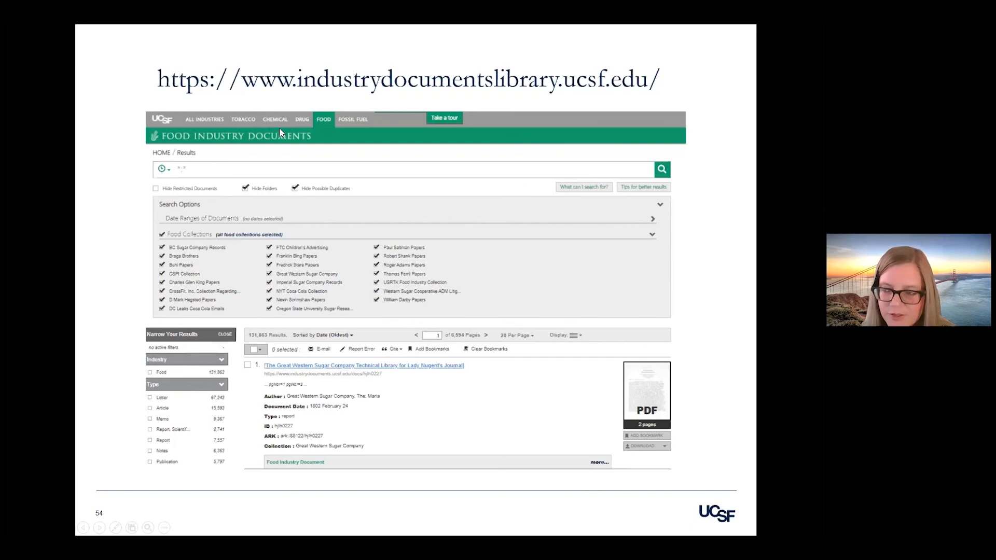
{"action": "mouse_move", "coordinate": [240, 123]}
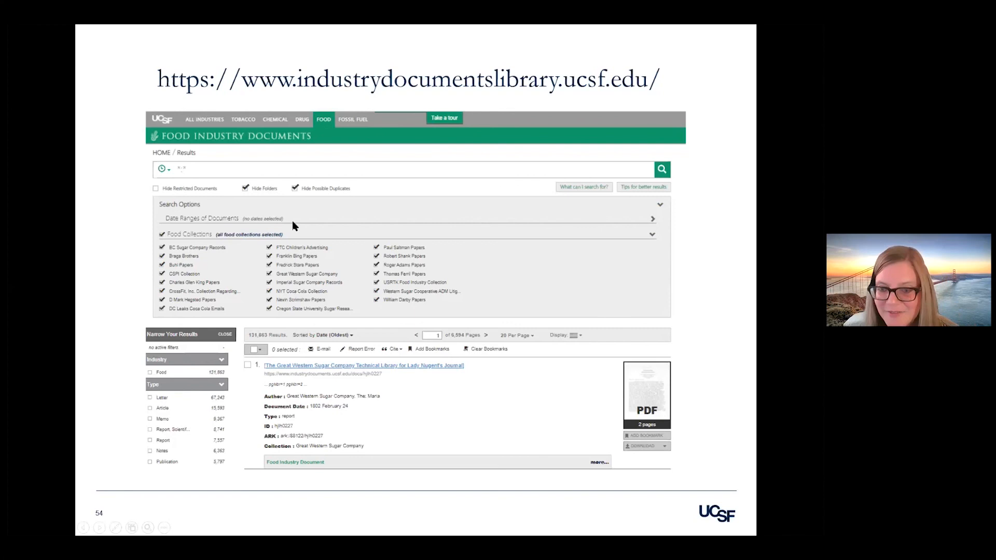
{"action": "mouse_move", "coordinate": [301, 215]}
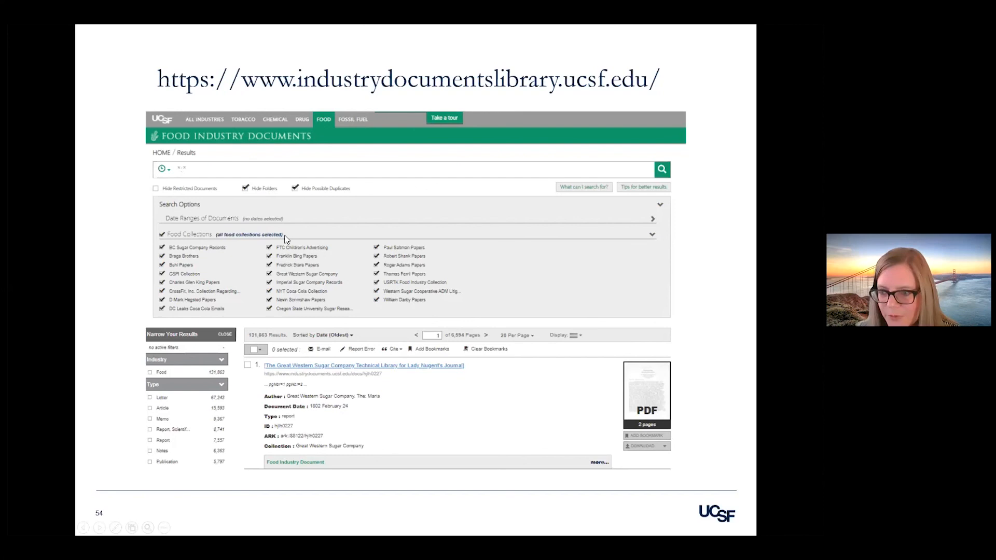
{"action": "mouse_move", "coordinate": [309, 248]}
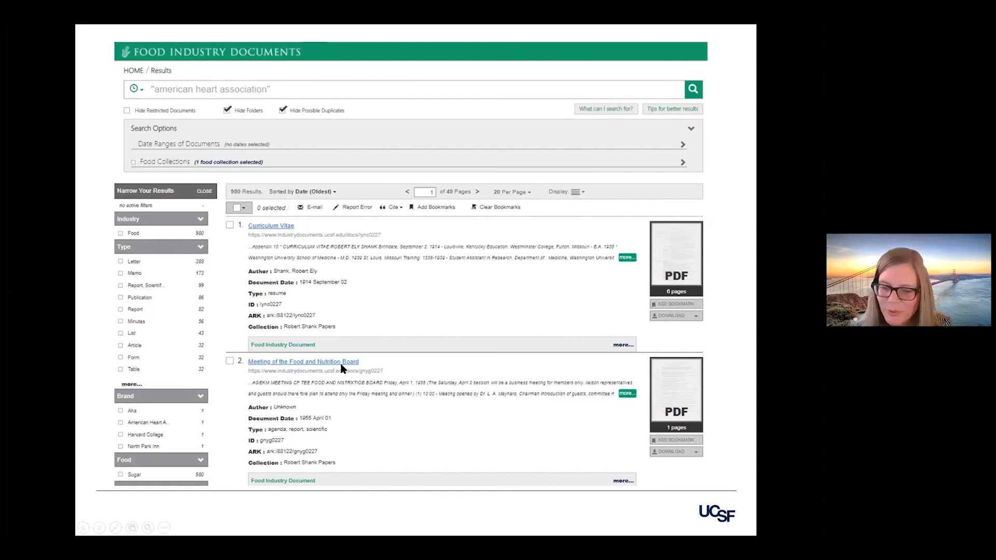
{"action": "mouse_move", "coordinate": [335, 427]}
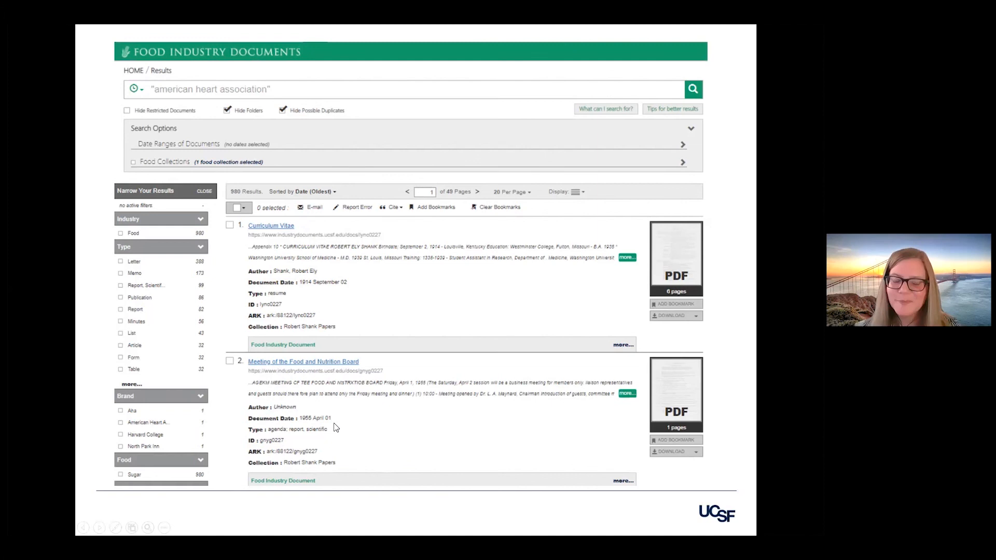